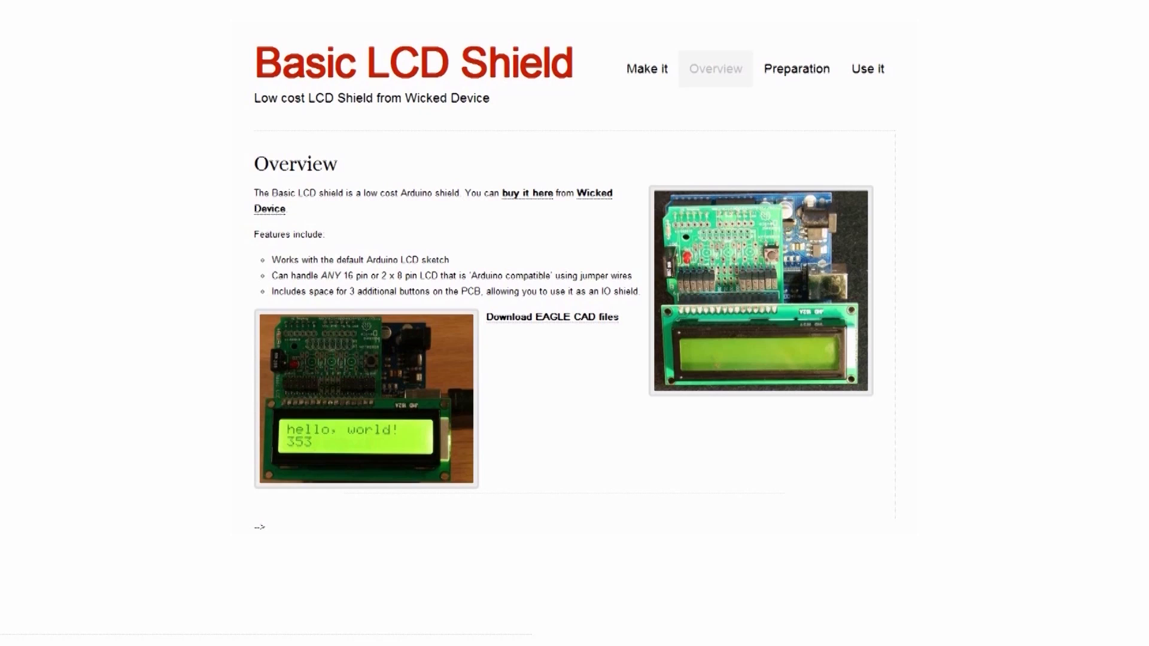
{"action": "mouse_move", "coordinate": [800, 265]}
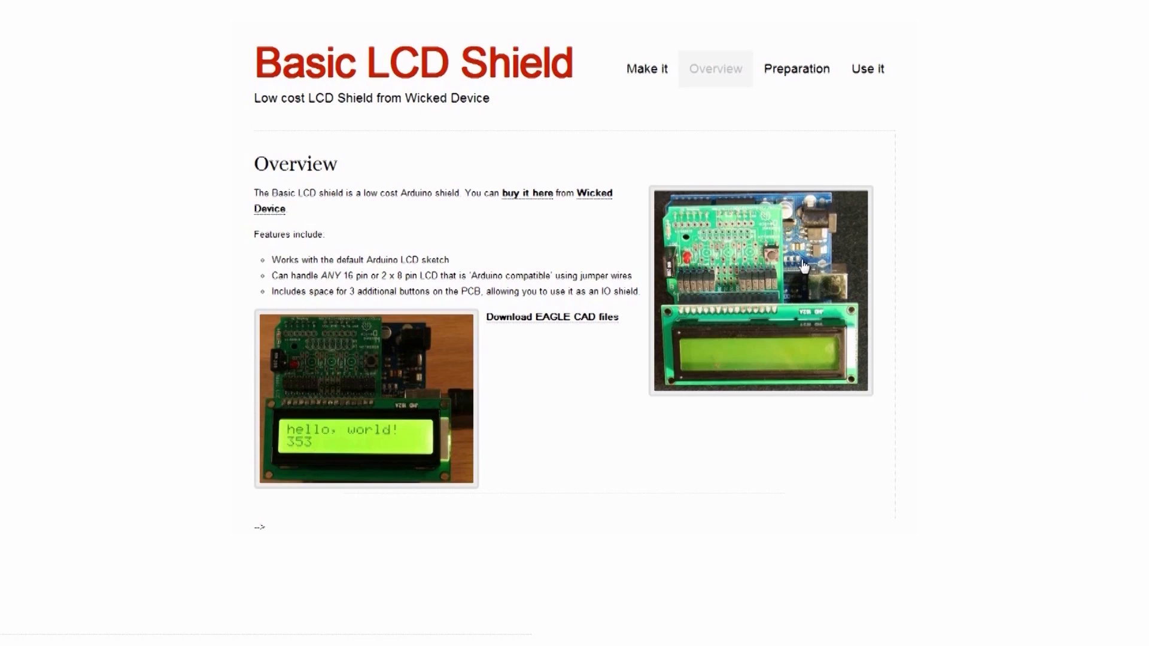
{"action": "mouse_move", "coordinate": [529, 323]}
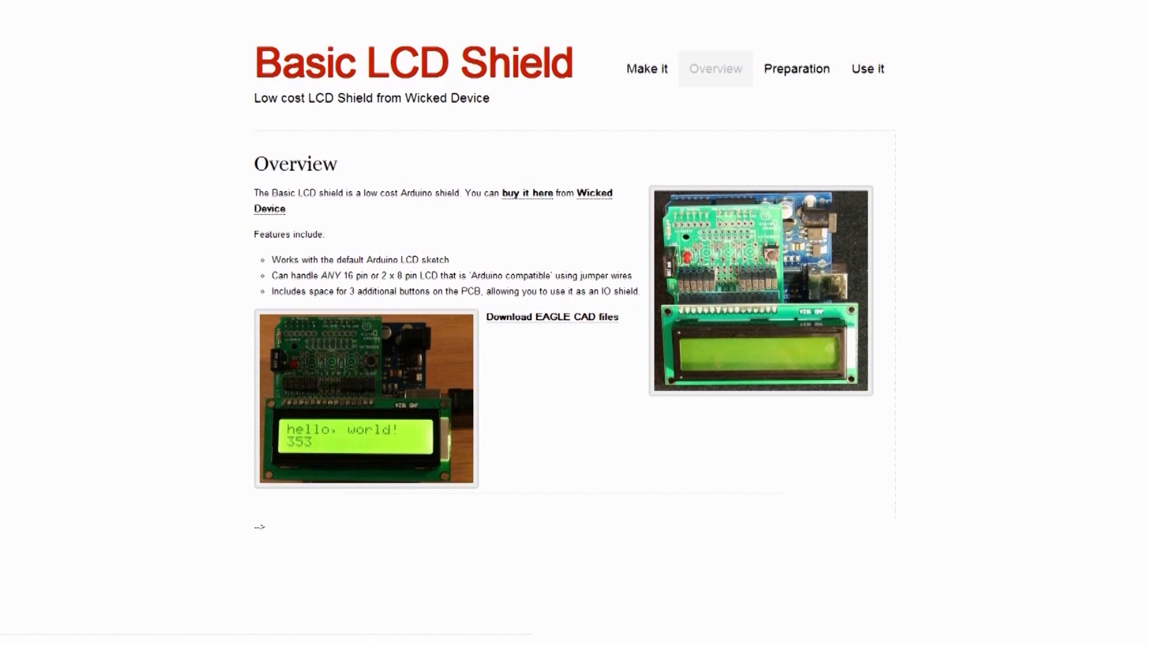
Open the shield's downloadable EAGLE CAD design files from the Overview page link
{"action": "left_click", "coordinate": [550, 316]}
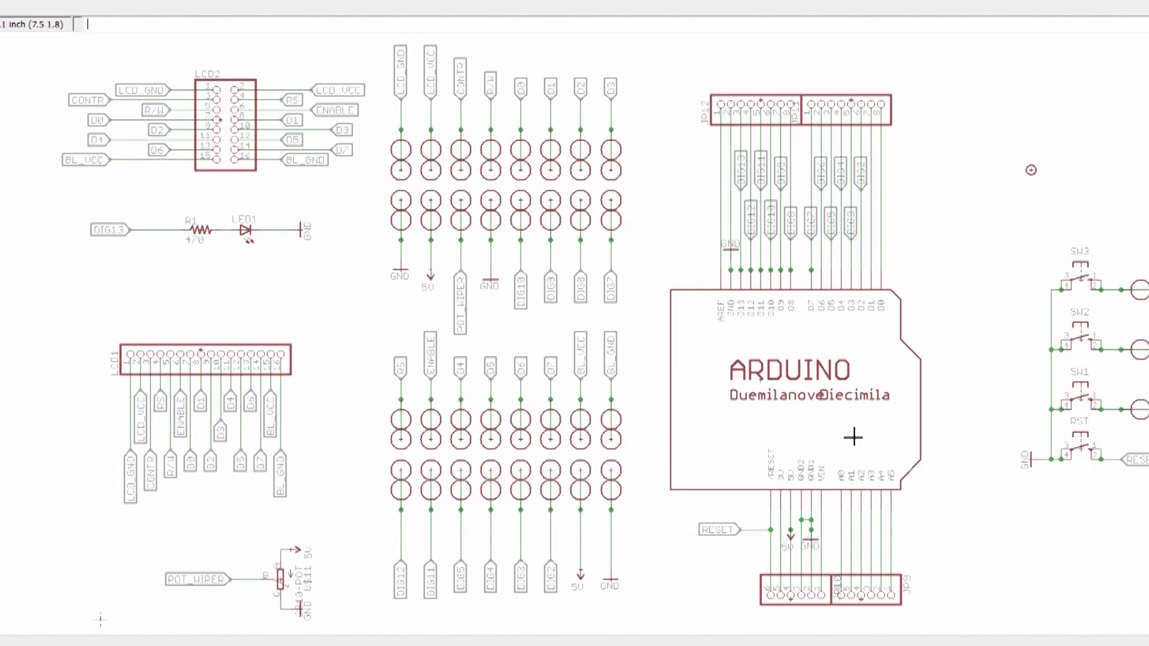
{"action": "mouse_move", "coordinate": [884, 136]}
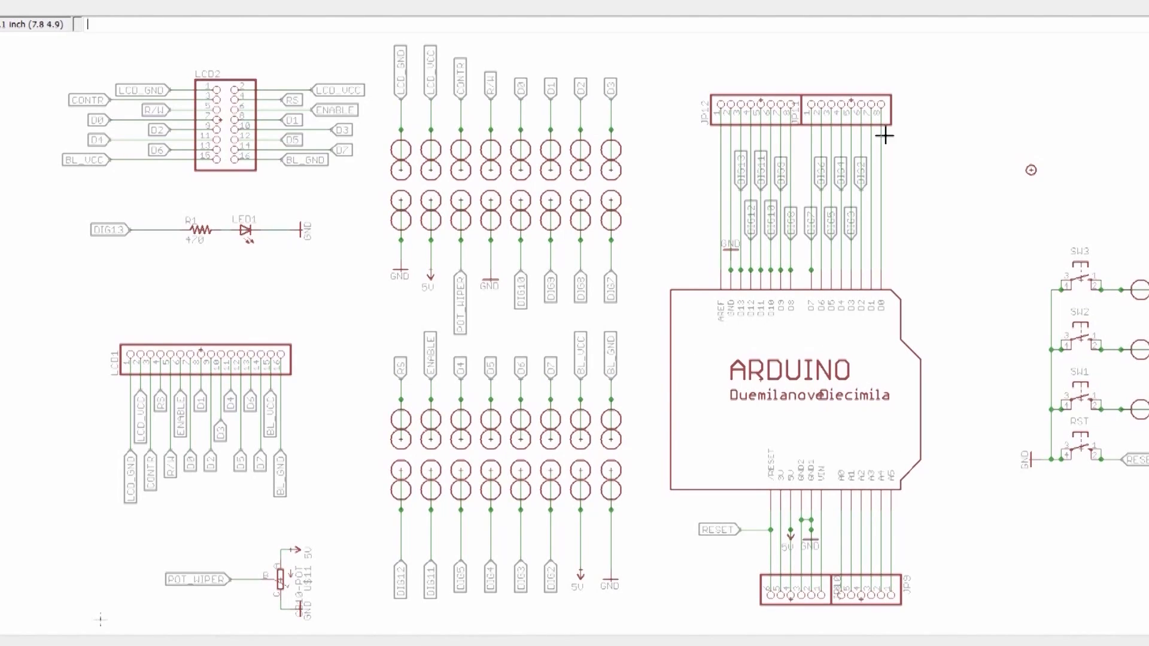
{"action": "mouse_move", "coordinate": [564, 110]}
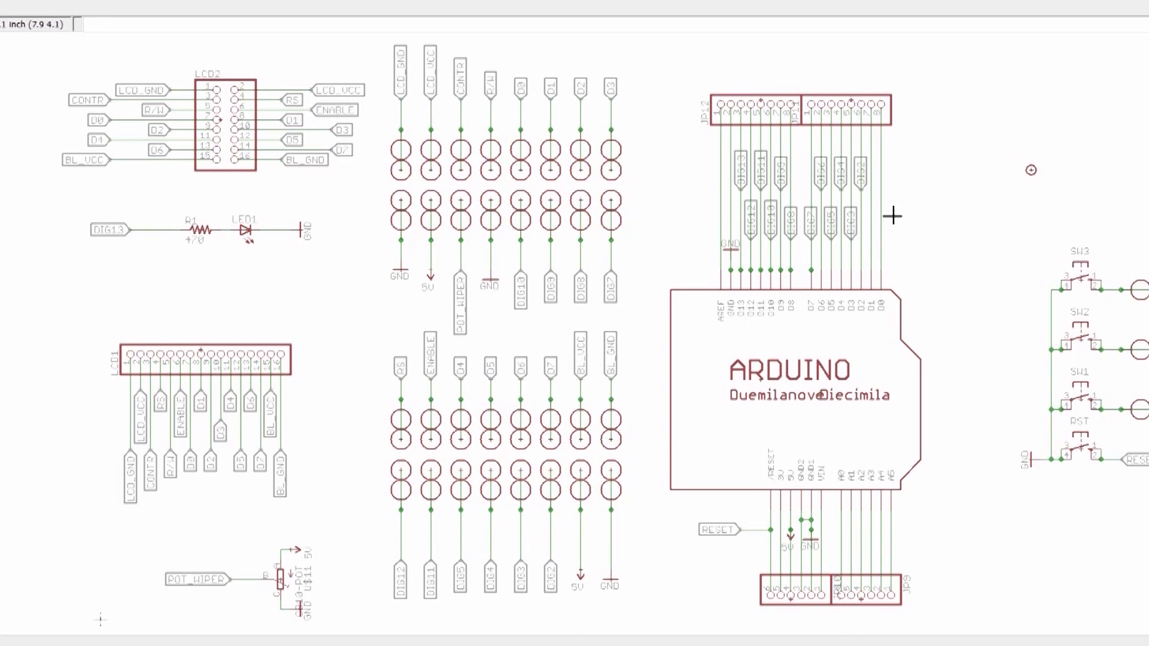
{"action": "mouse_move", "coordinate": [1091, 504]}
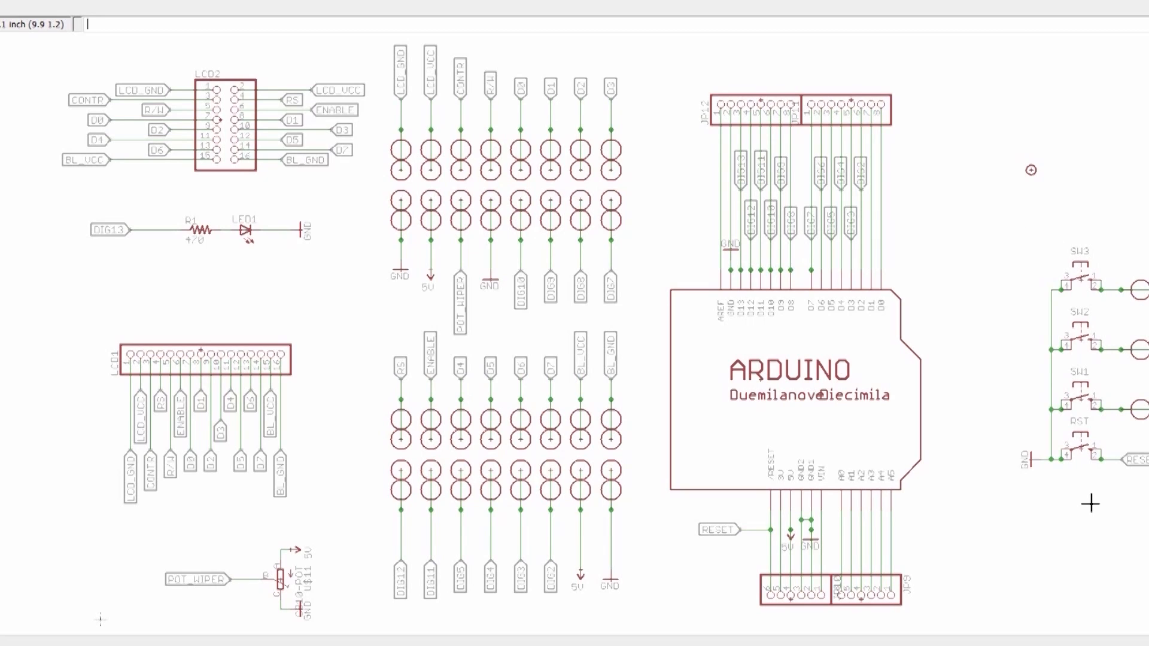
{"action": "mouse_move", "coordinate": [739, 234]}
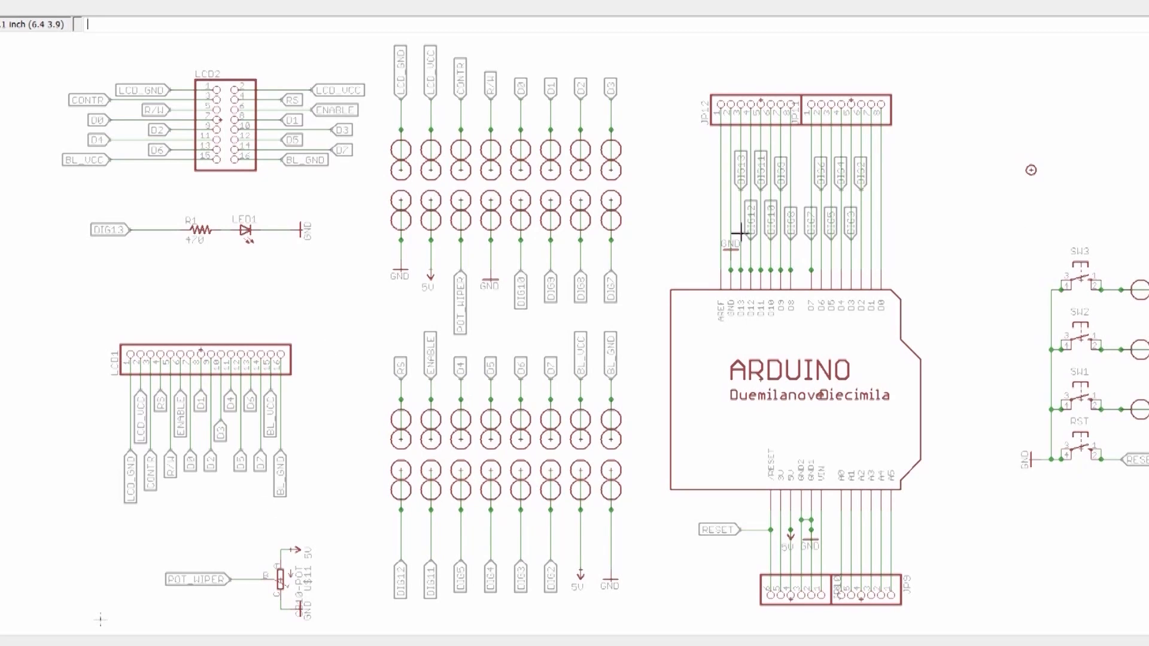
{"action": "mouse_move", "coordinate": [742, 233]}
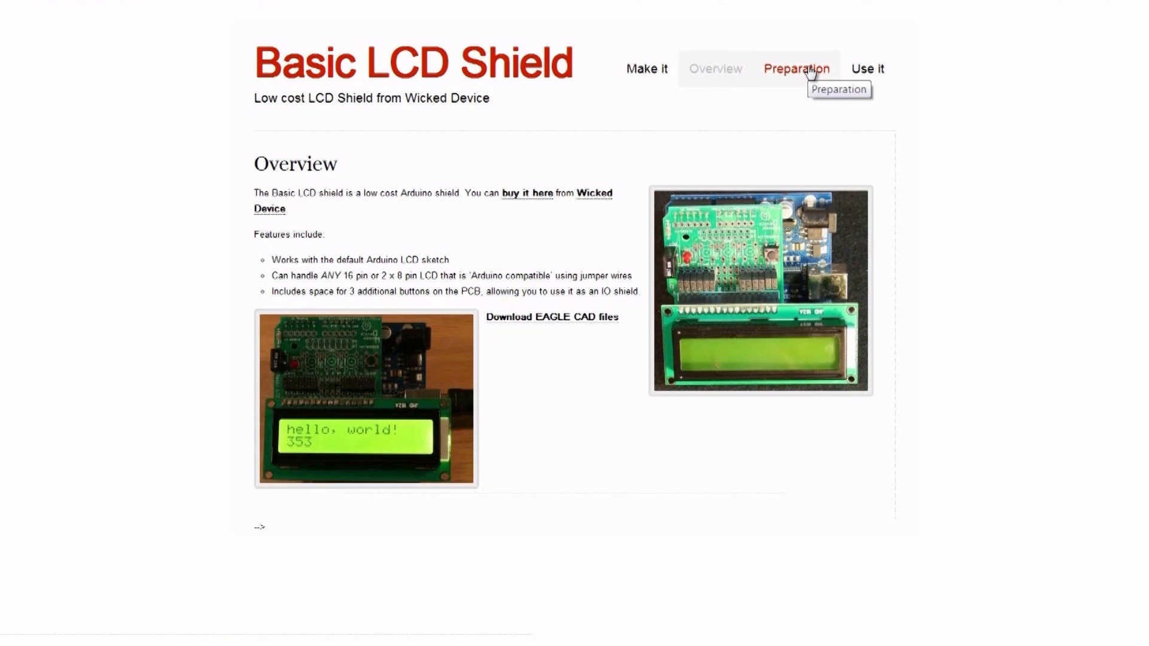
Go to the shield site's Preparation page listing the required tools
{"action": "left_click", "coordinate": [796, 68]}
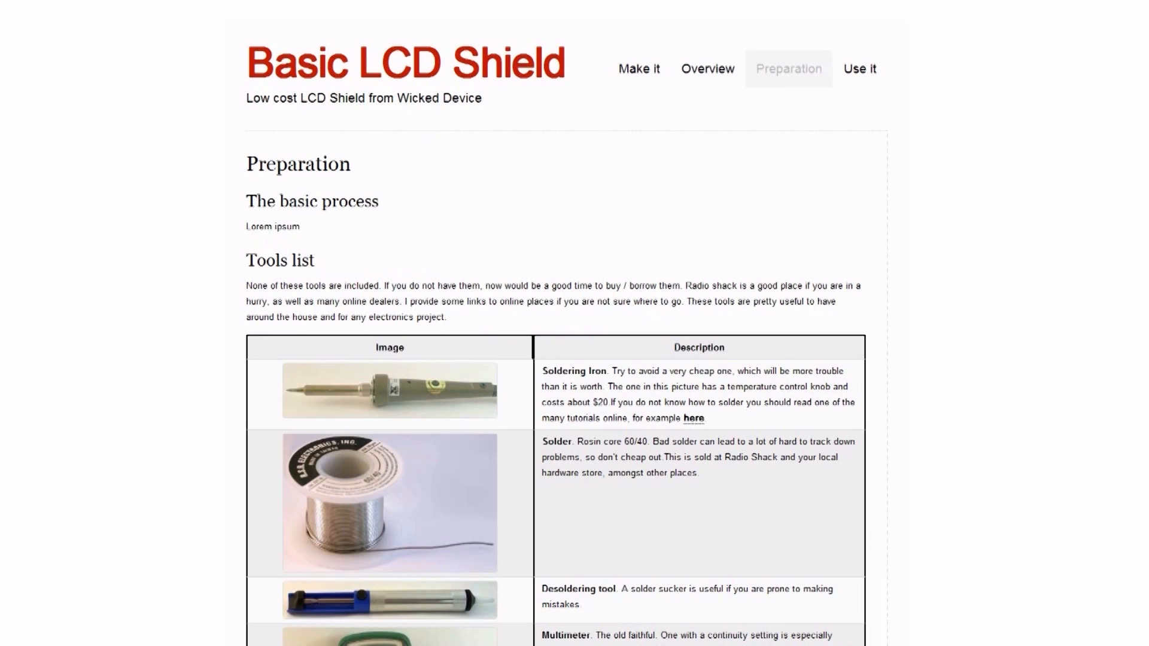
Scroll through the Preparation Tools and Parts lists, then go to the Use it page
{"action": "scroll", "scroll_direction": "down", "scroll_amount": 3}
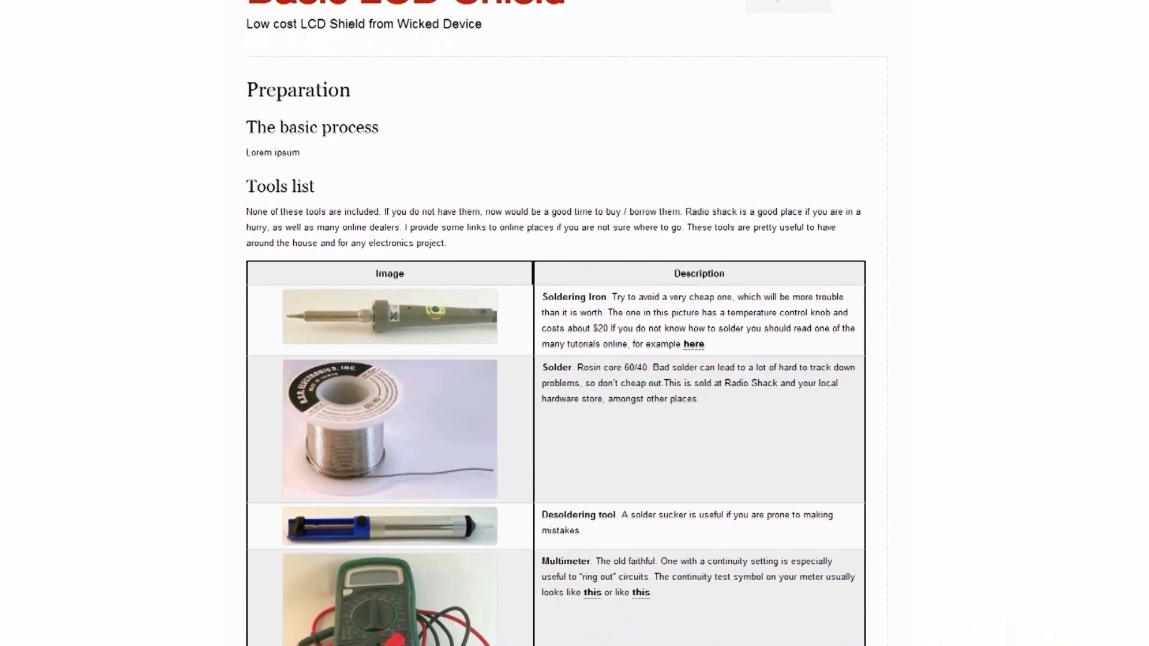
{"action": "scroll", "scroll_direction": "down", "scroll_amount": 3}
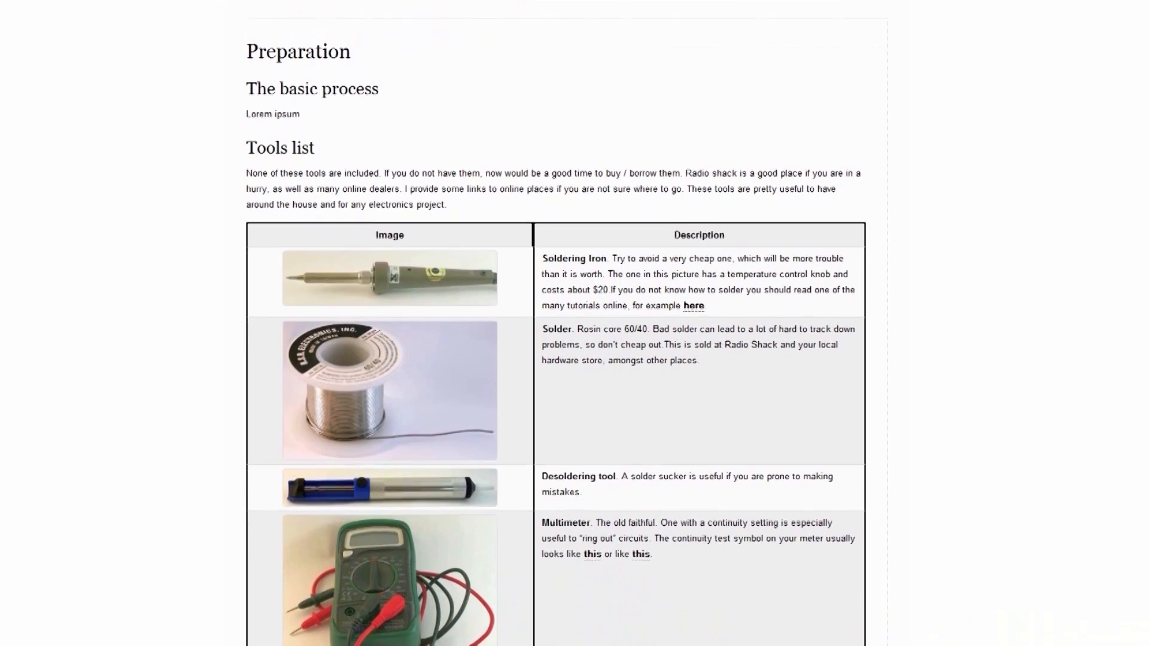
{"action": "scroll", "scroll_direction": "down", "scroll_amount": 3}
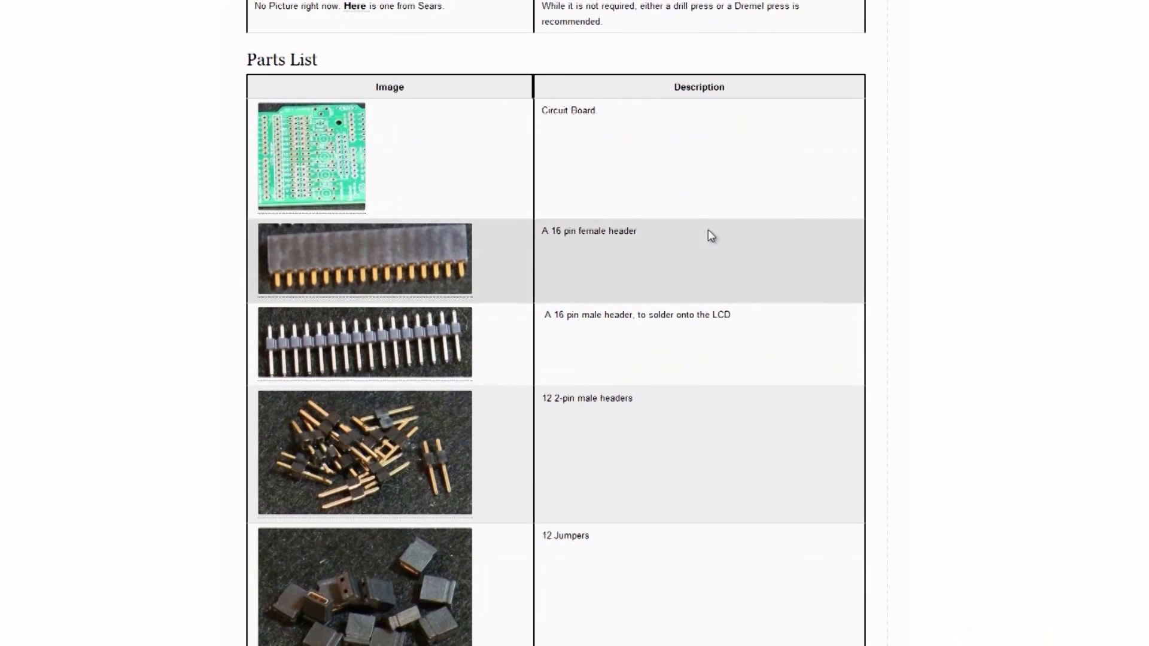
{"action": "scroll", "scroll_direction": "down", "scroll_amount": 3}
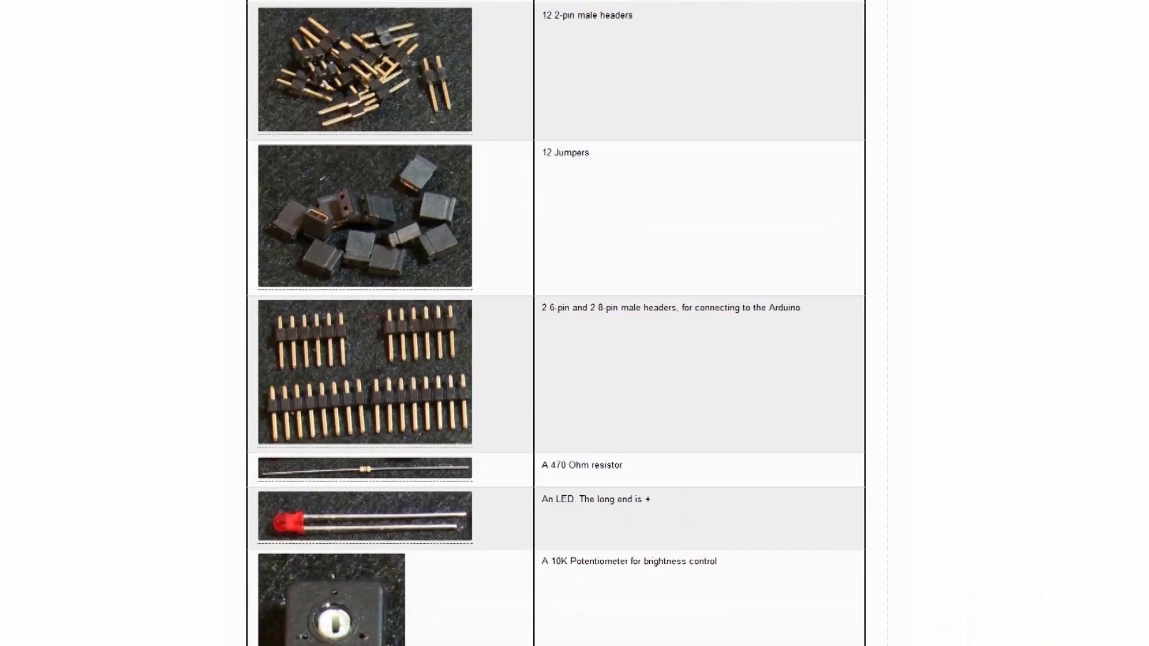
{"action": "scroll", "scroll_direction": "down", "scroll_amount": 3}
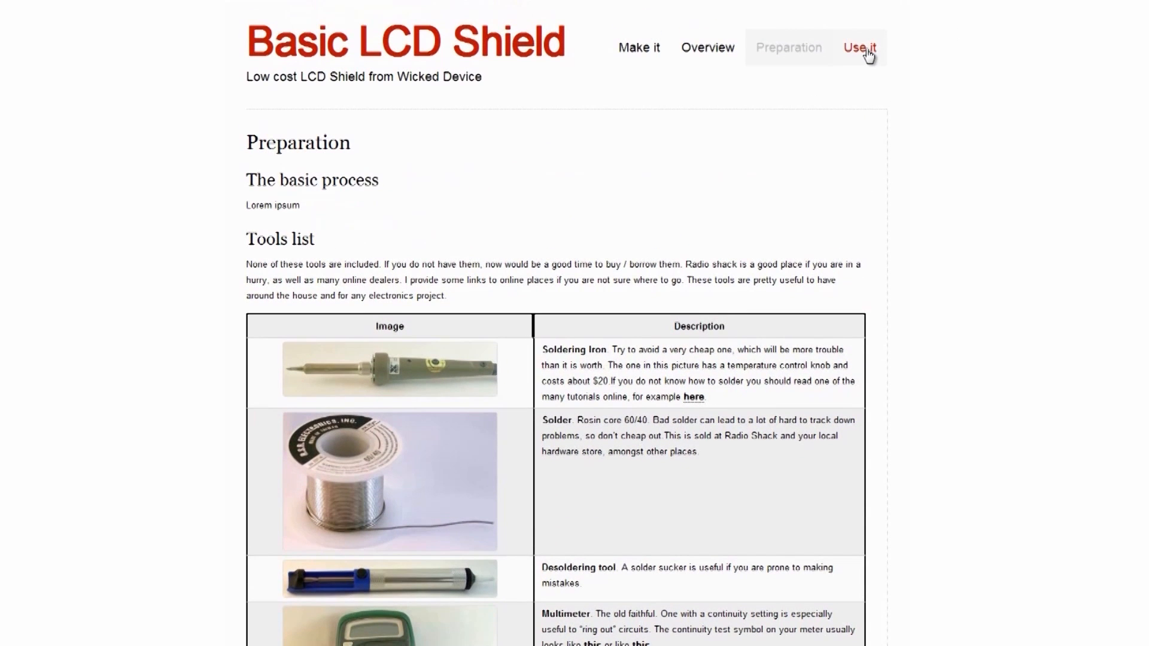
{"action": "left_click", "coordinate": [859, 47]}
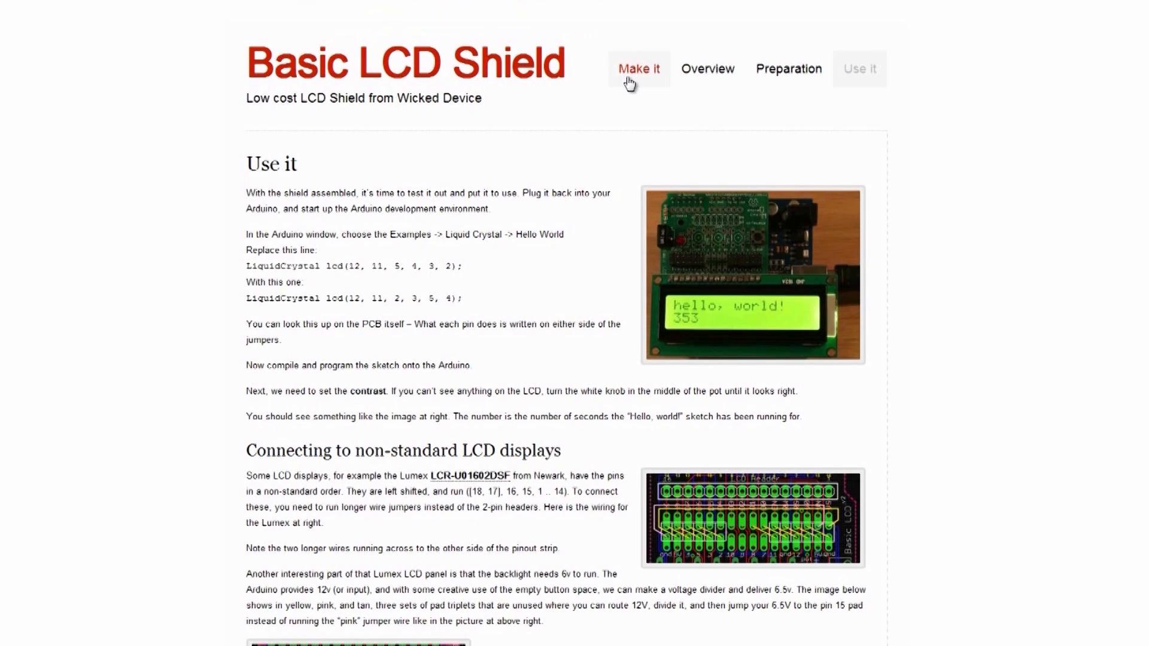
Go to the Make it page and scroll through its soldering and assembly table
{"action": "left_click", "coordinate": [638, 68]}
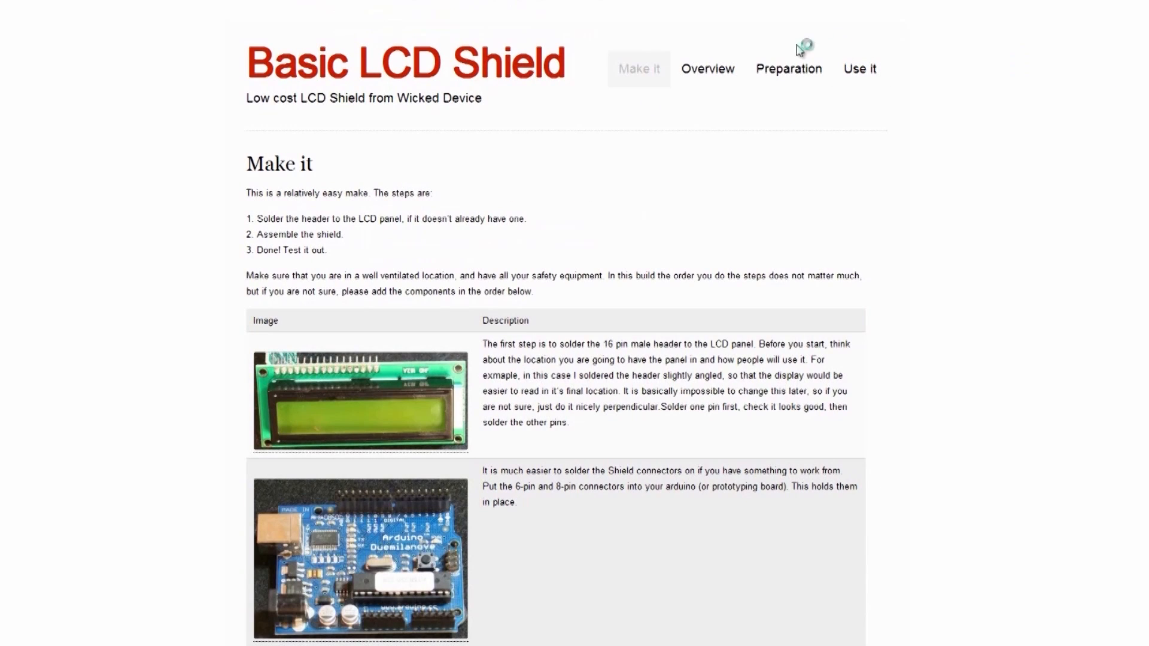
{"action": "scroll", "scroll_direction": "down", "scroll_amount": 3}
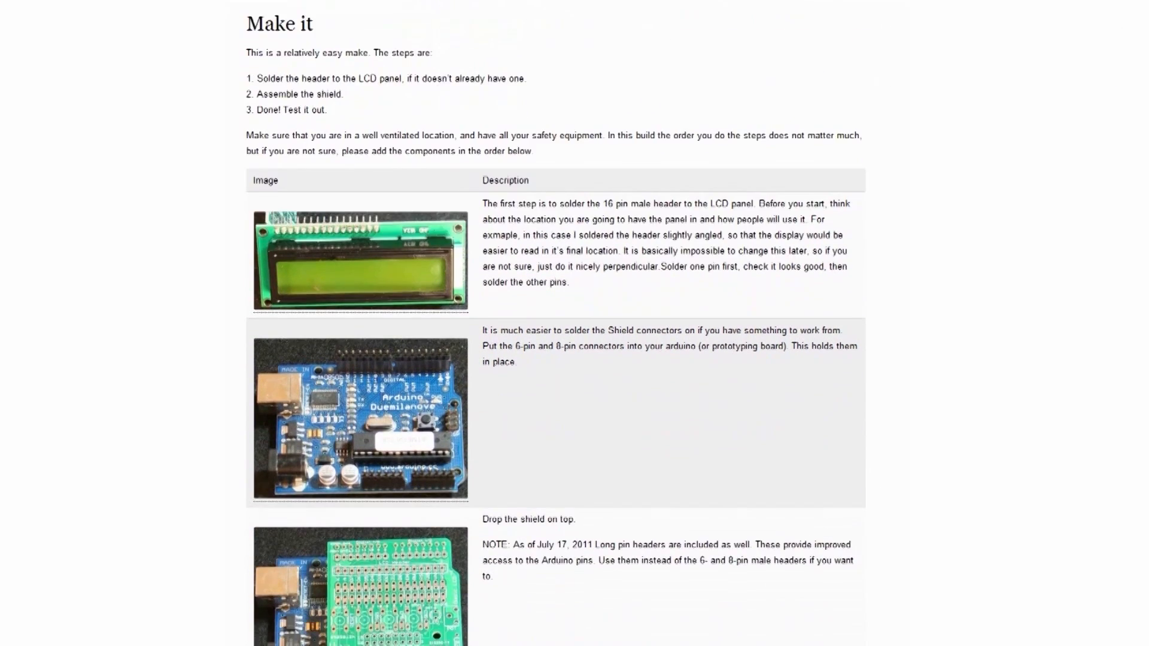
{"action": "scroll", "scroll_direction": "down", "scroll_amount": 3}
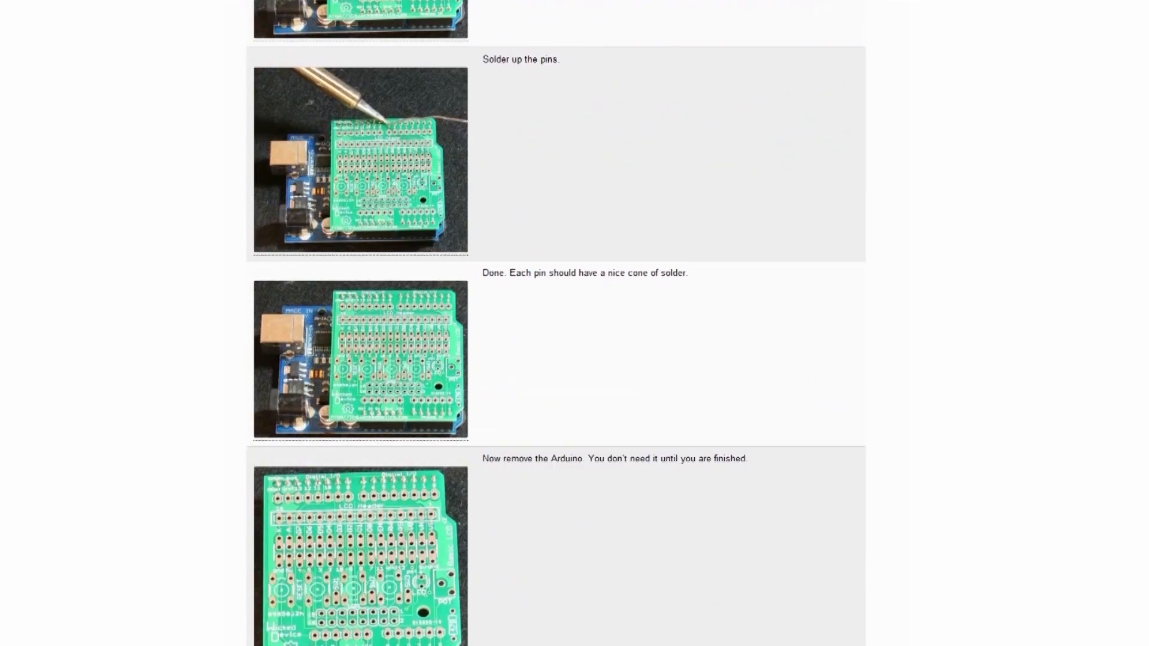
{"action": "scroll", "scroll_direction": "down", "scroll_amount": 3}
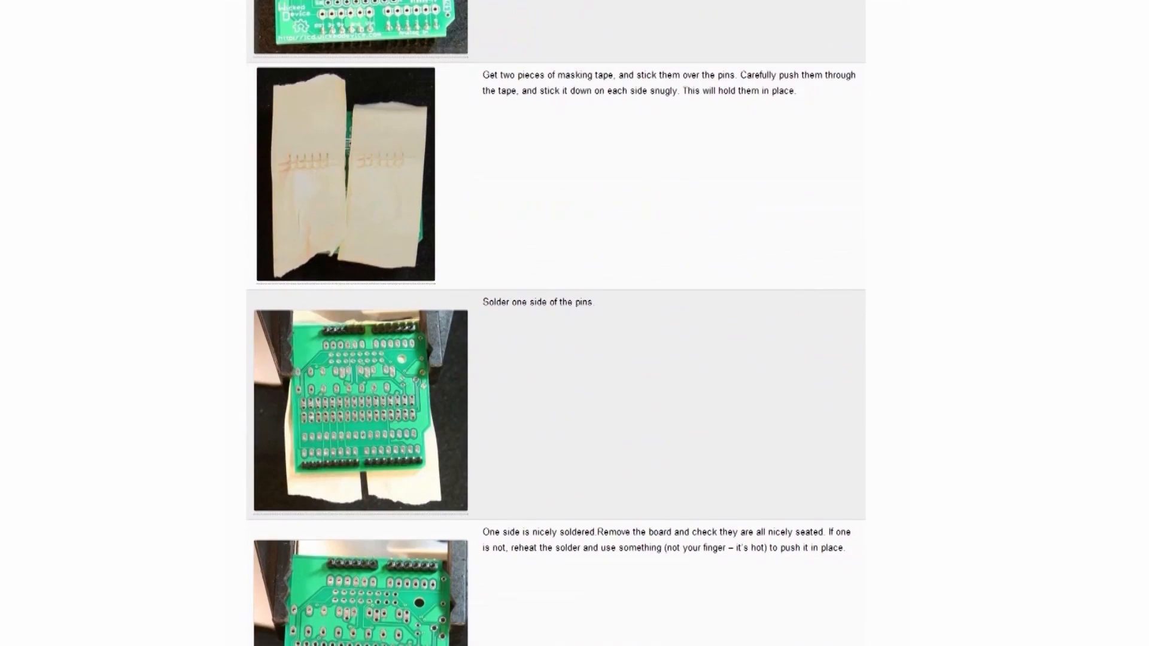
{"action": "mouse_move", "coordinate": [318, 180]}
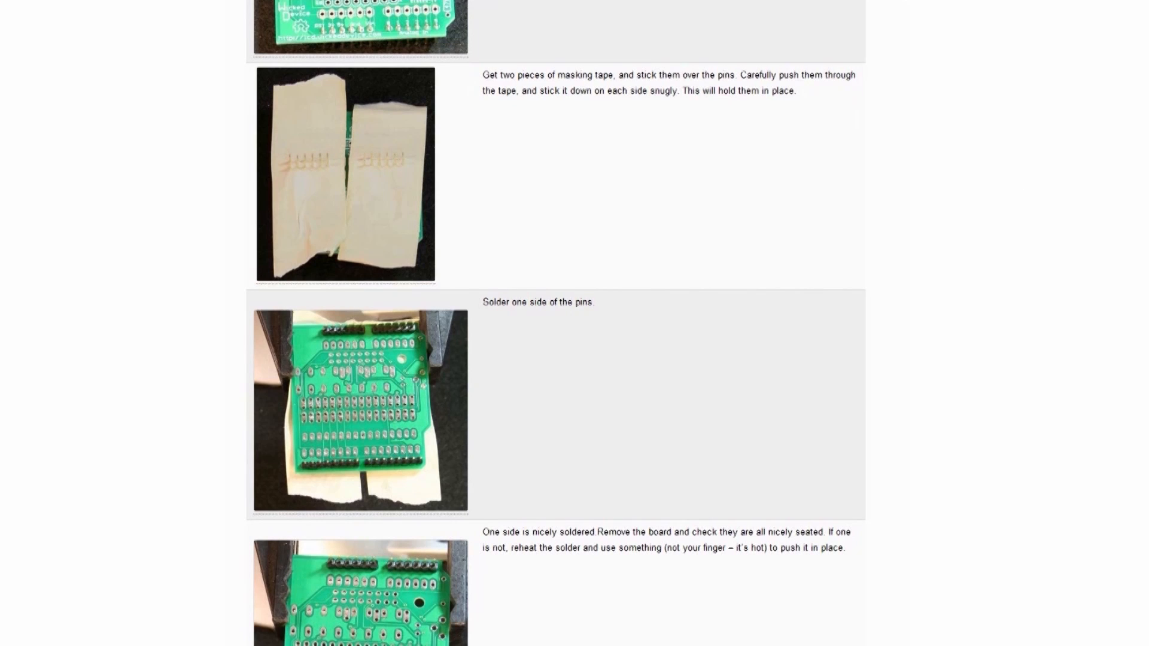
{"action": "scroll", "scroll_direction": "down", "scroll_amount": 3}
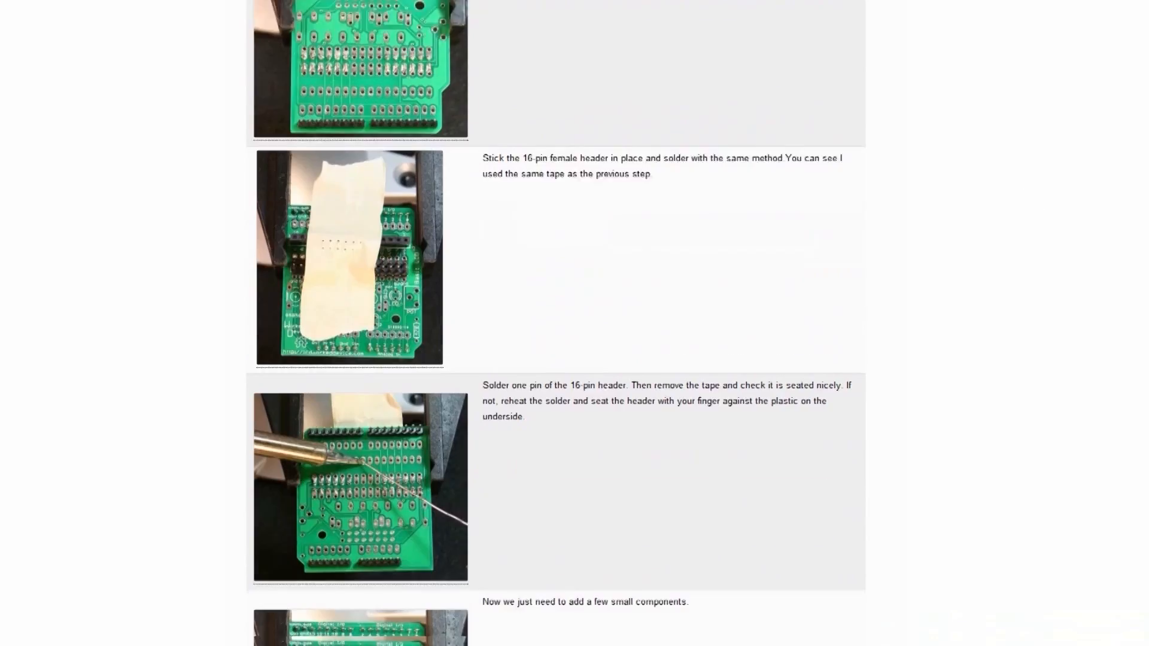
{"action": "scroll", "scroll_direction": "down", "scroll_amount": 3}
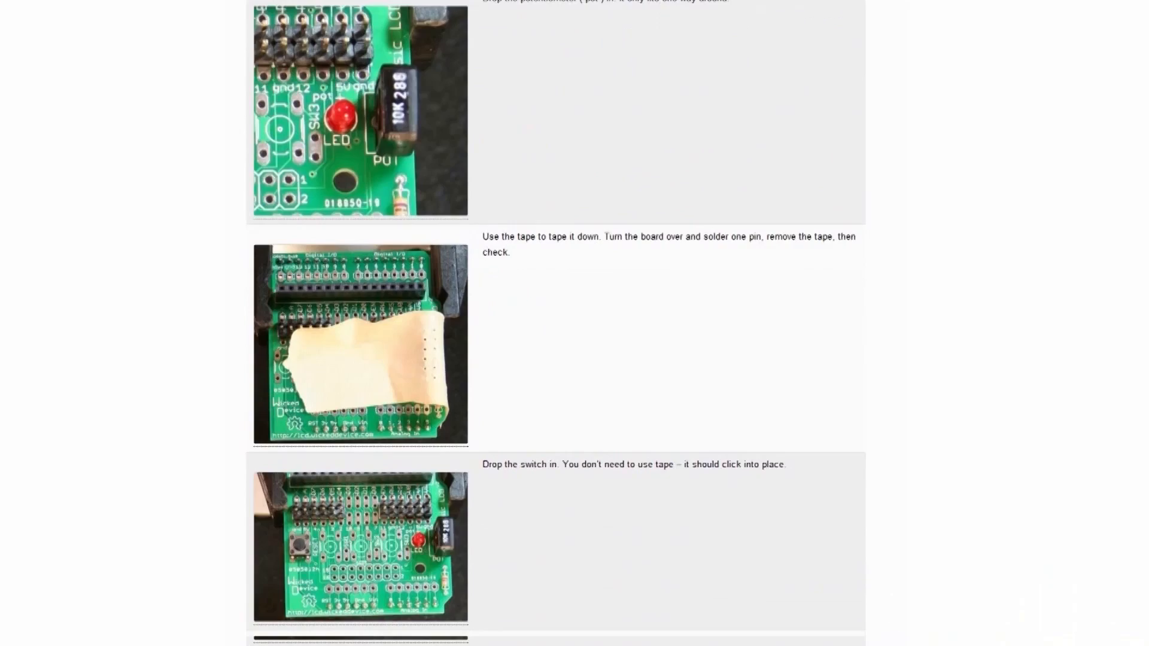
{"action": "scroll", "scroll_direction": "down", "scroll_amount": 3}
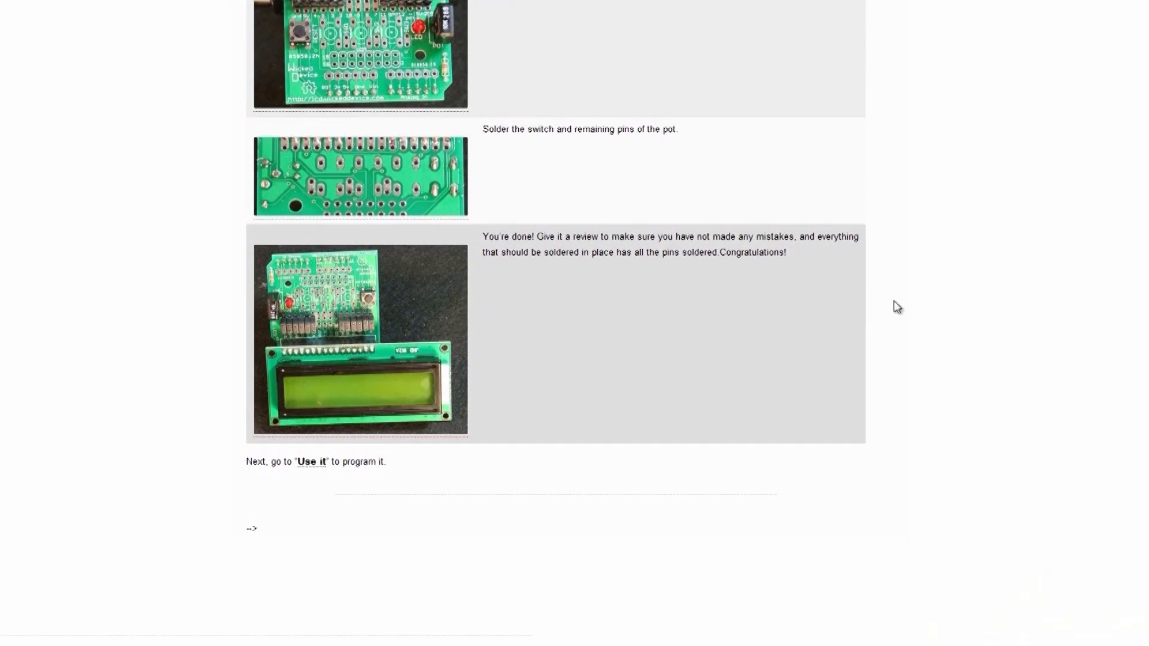
{"action": "scroll", "scroll_direction": "down", "scroll_amount": 3}
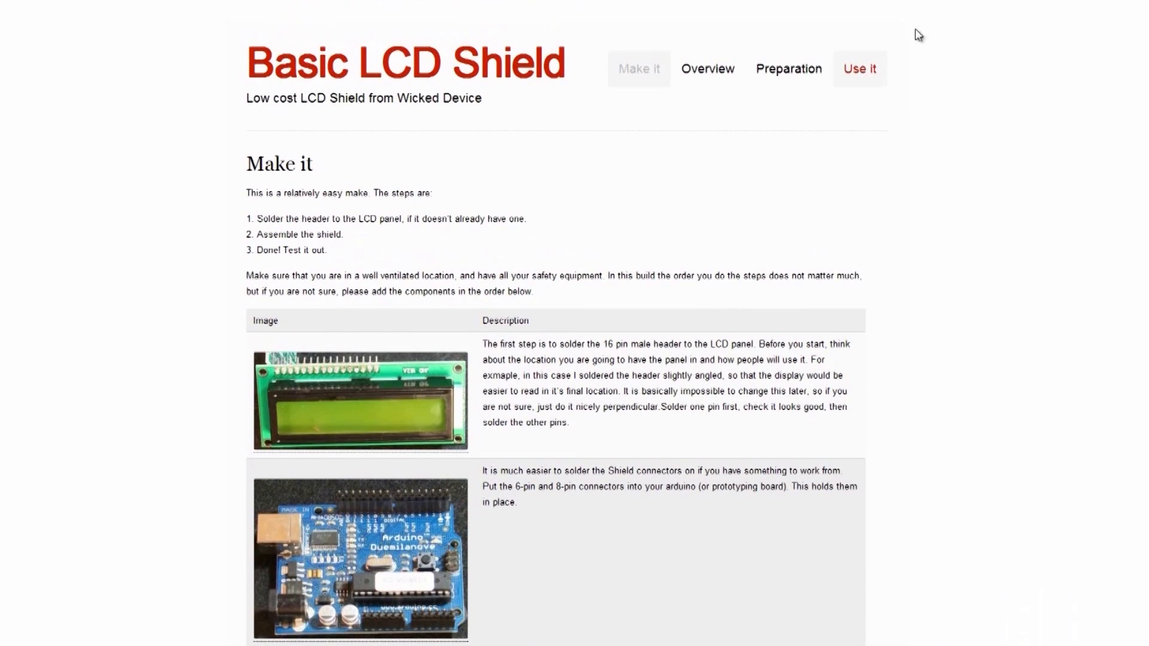
Go to the Use it page and scroll through Hello World testing and non-standard LCD wiring notes
{"action": "left_click", "coordinate": [859, 68]}
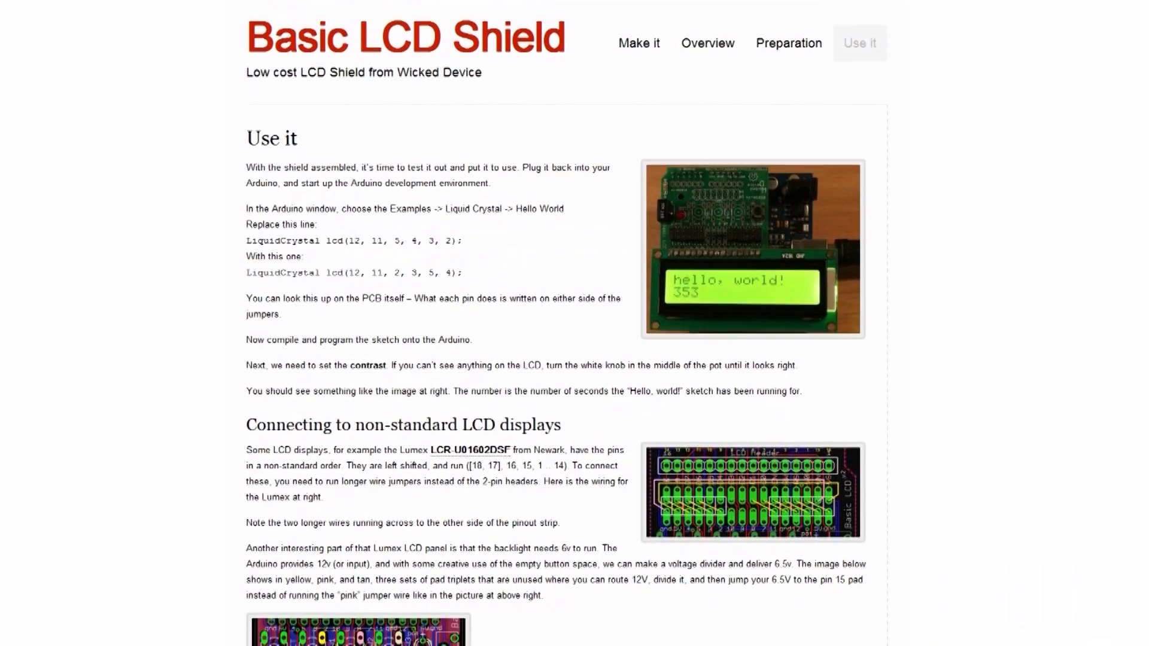
{"action": "scroll", "scroll_direction": "down", "scroll_amount": 3}
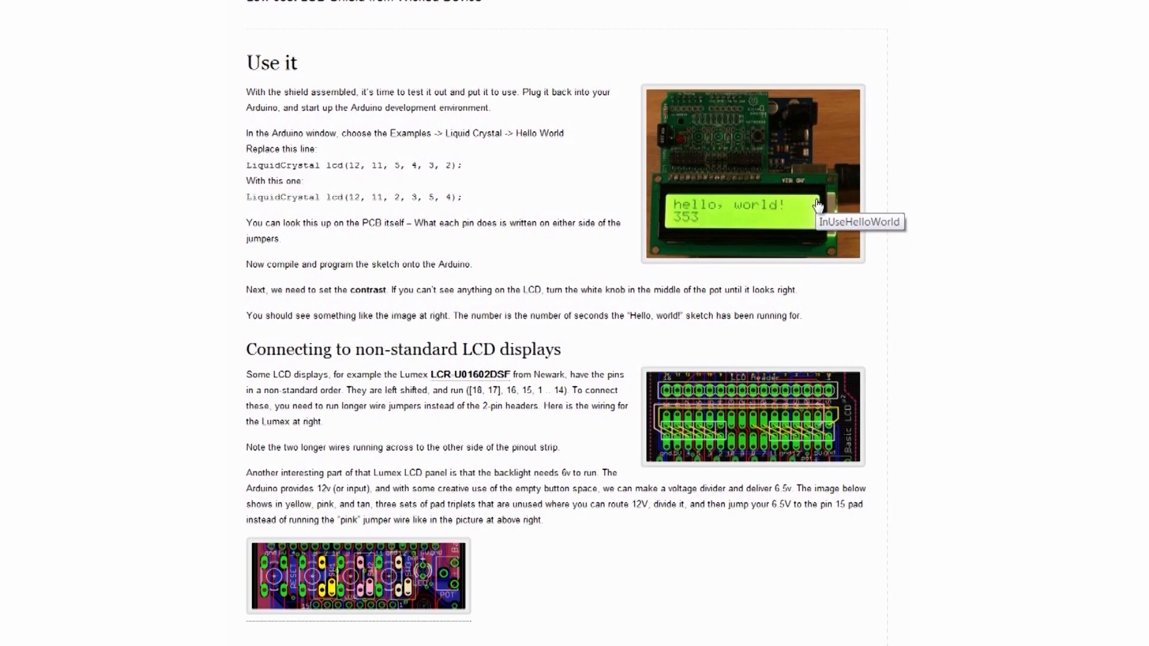
{"action": "mouse_move", "coordinate": [580, 335]}
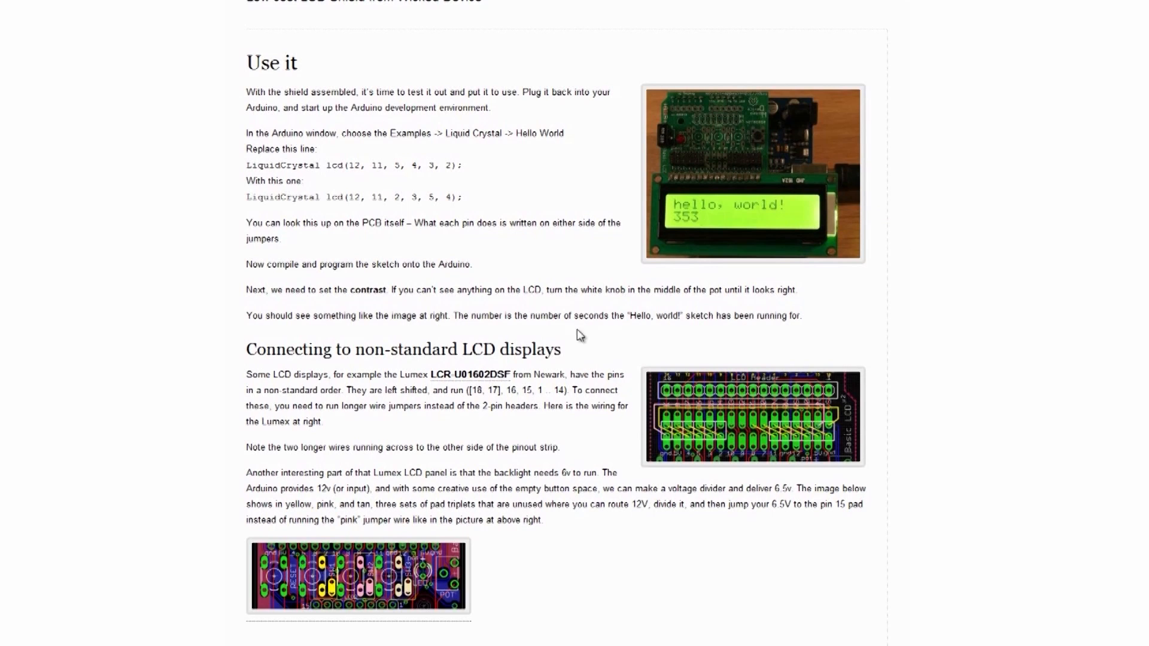
{"action": "scroll", "scroll_direction": "down", "scroll_amount": 3}
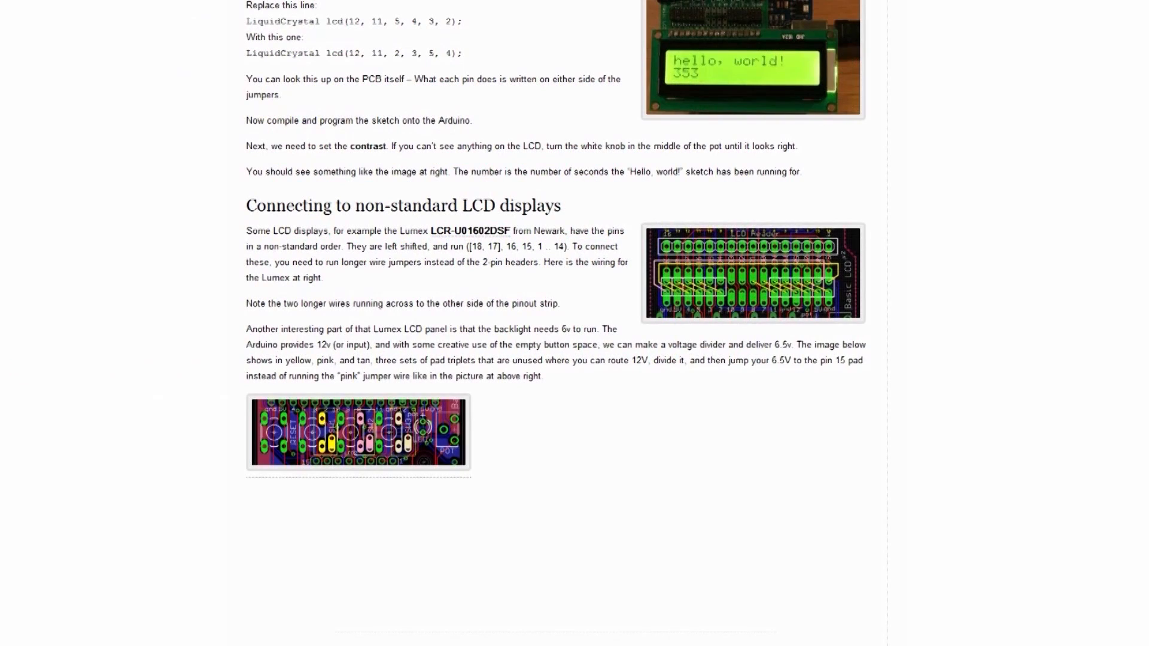
{"action": "mouse_move", "coordinate": [414, 441]}
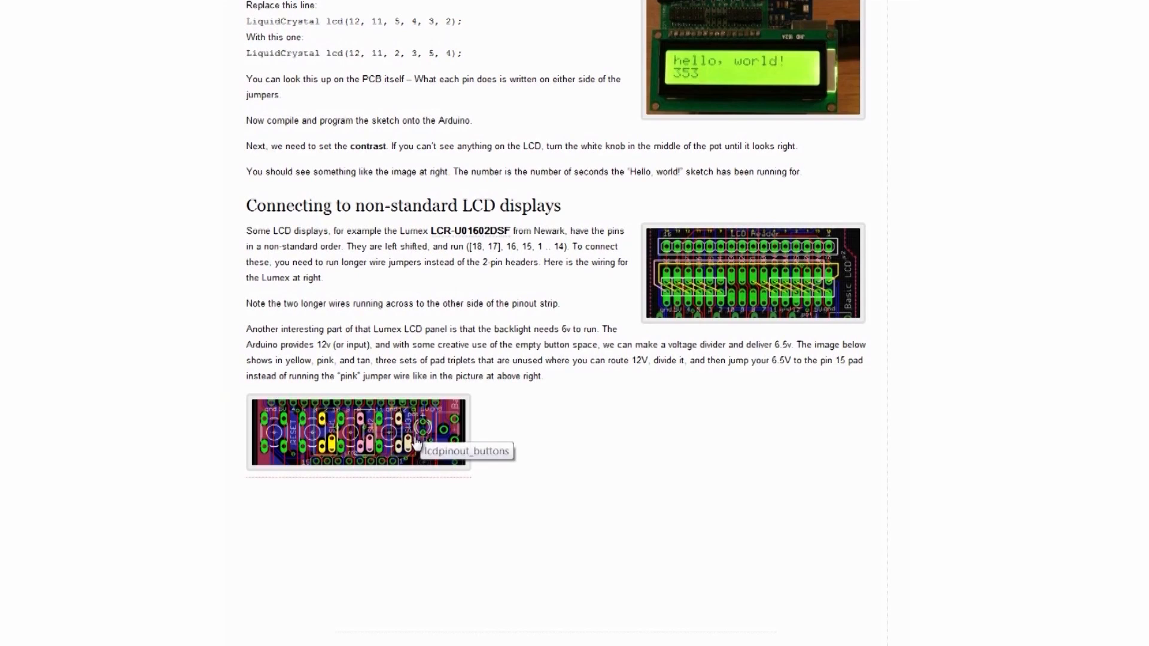
{"action": "left_click", "coordinate": [358, 432]}
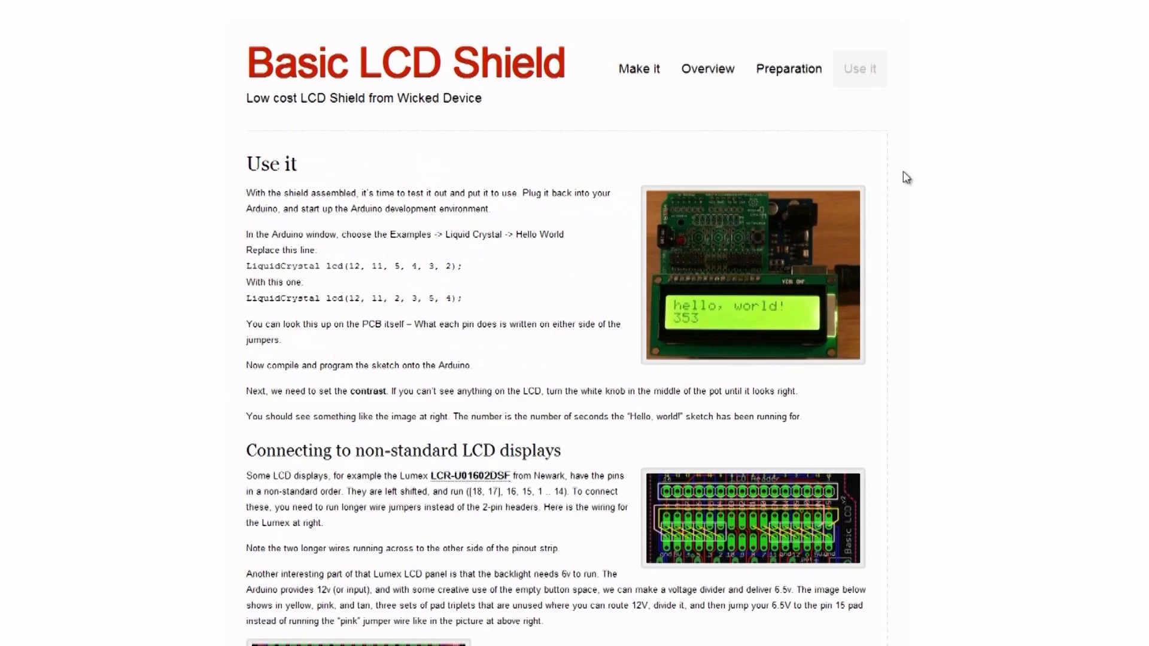
{"action": "mouse_move", "coordinate": [913, 272]}
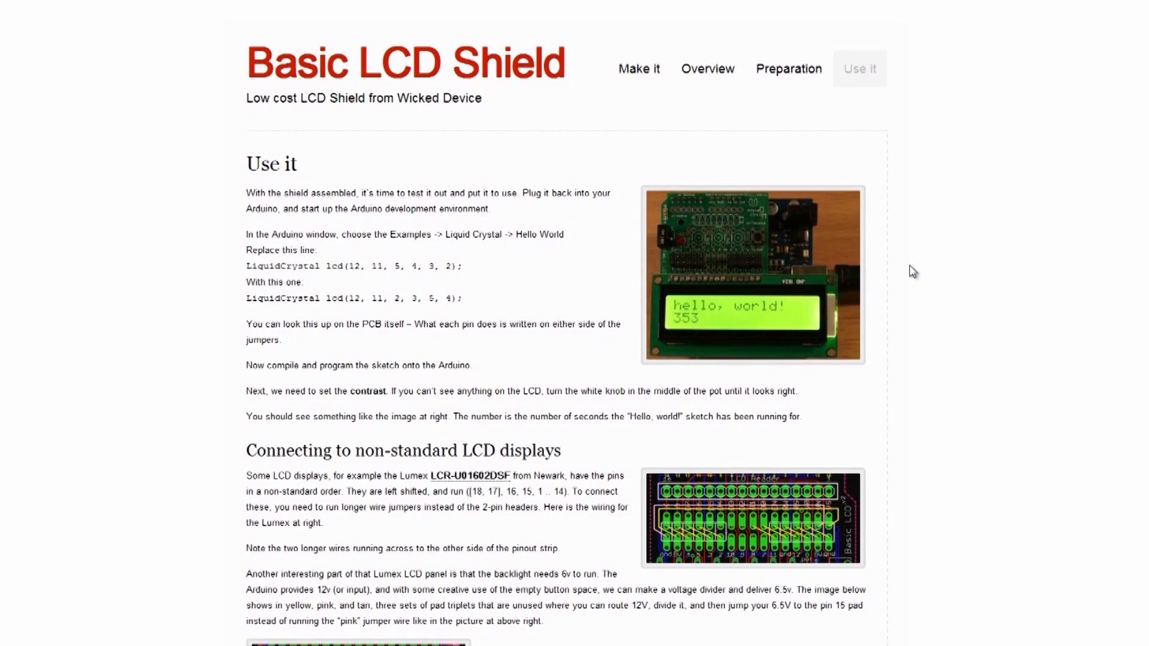